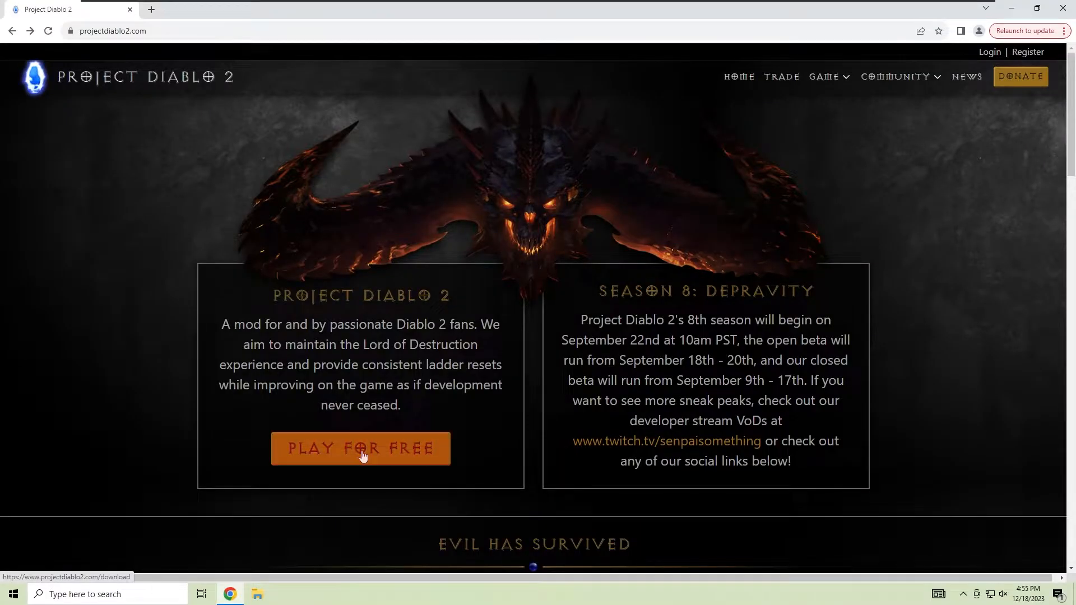
Download and run the free Project Diablo 2 installer, then browse for the Diablo II folder
click(360, 449)
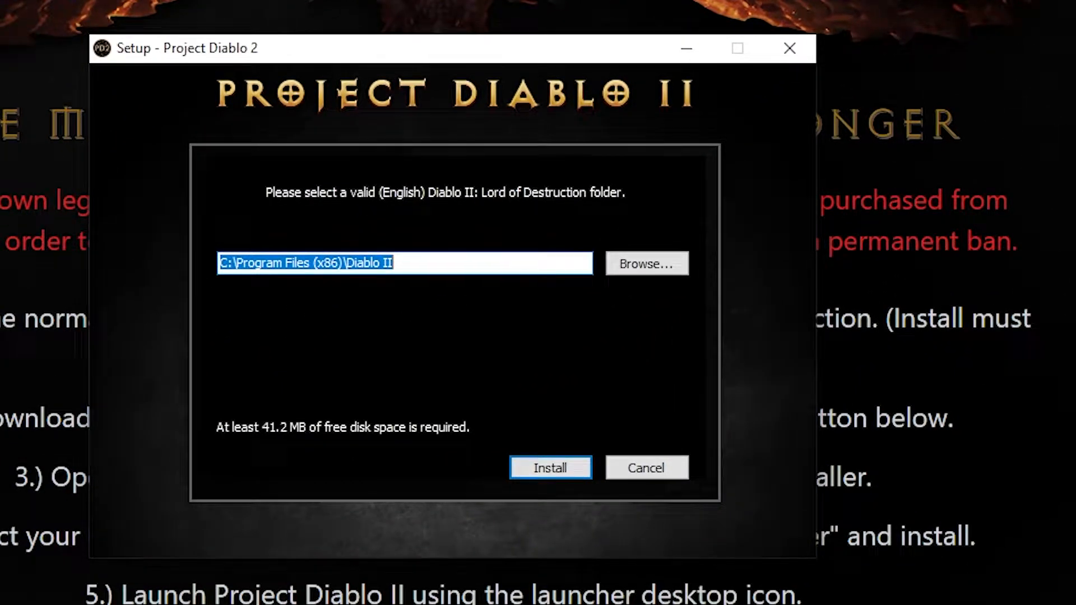
mouse_move(263, 299)
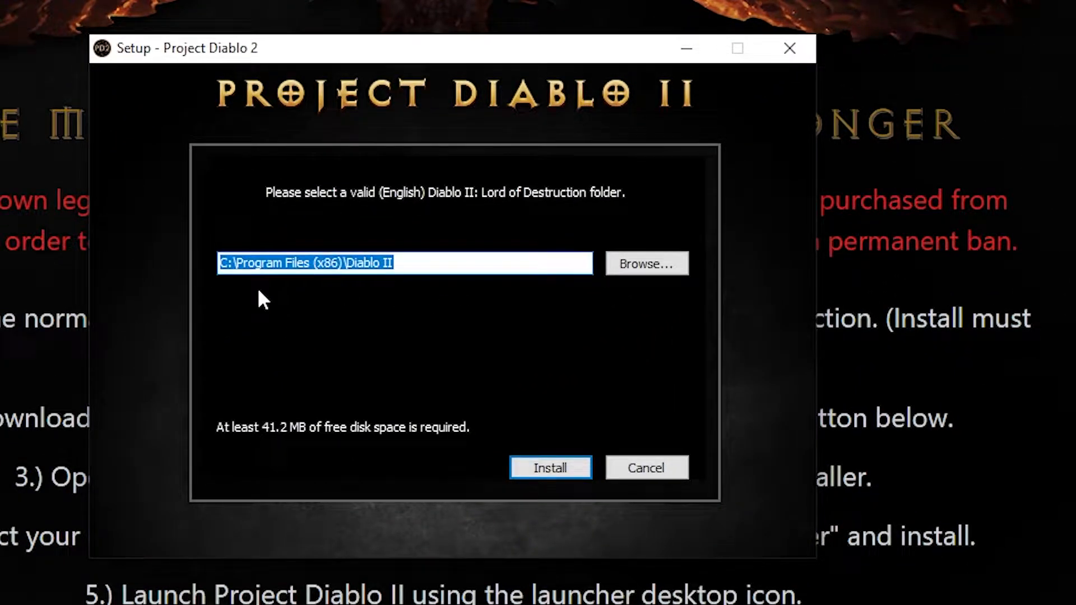
click(645, 263)
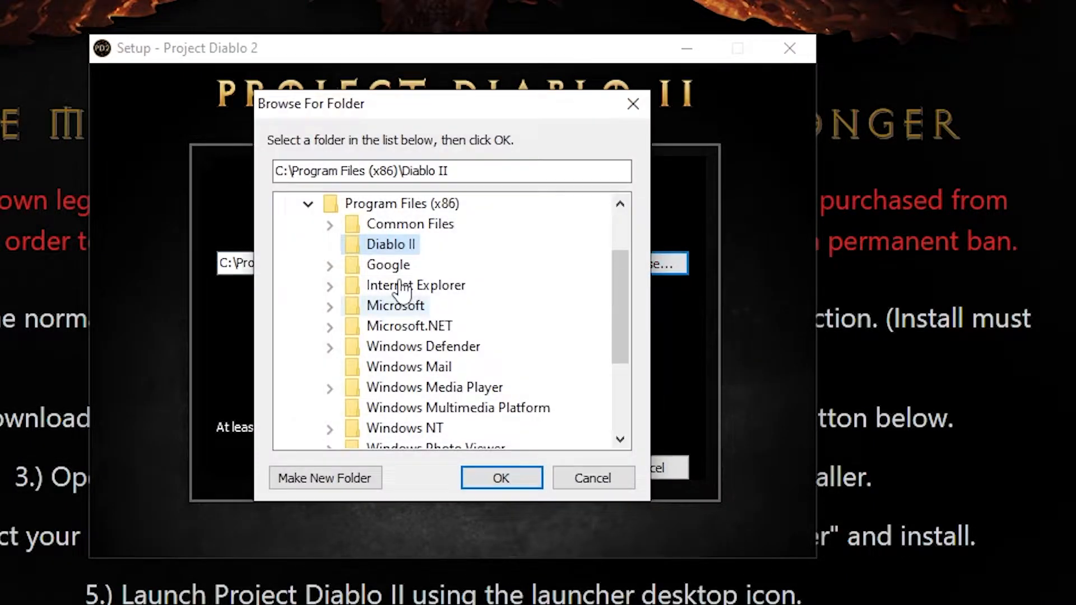
Install into the Diablo II folder and register a new website account
click(501, 478)
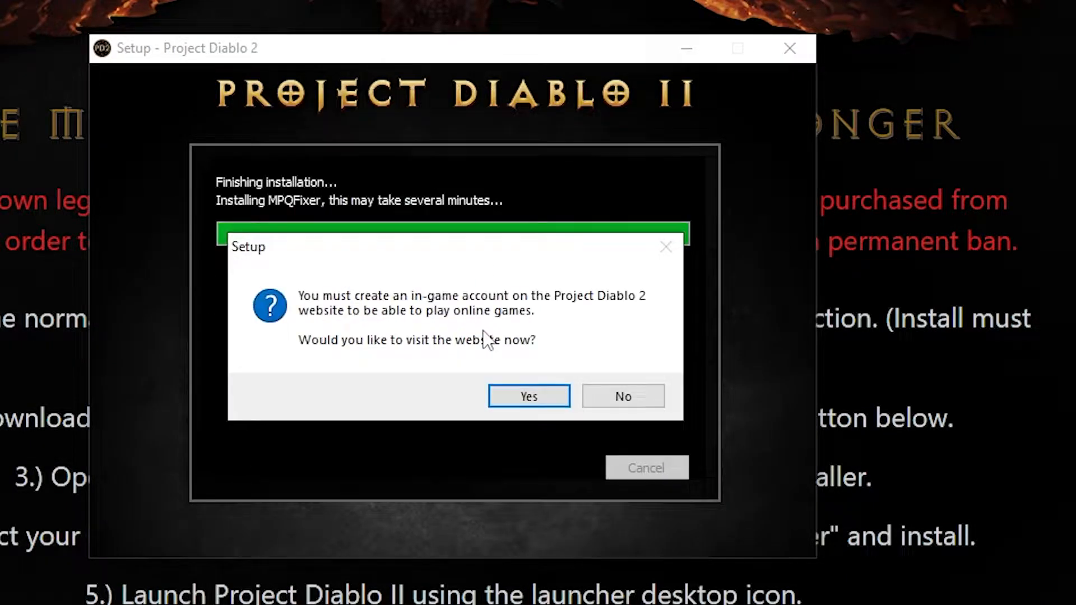
mouse_move(314, 318)
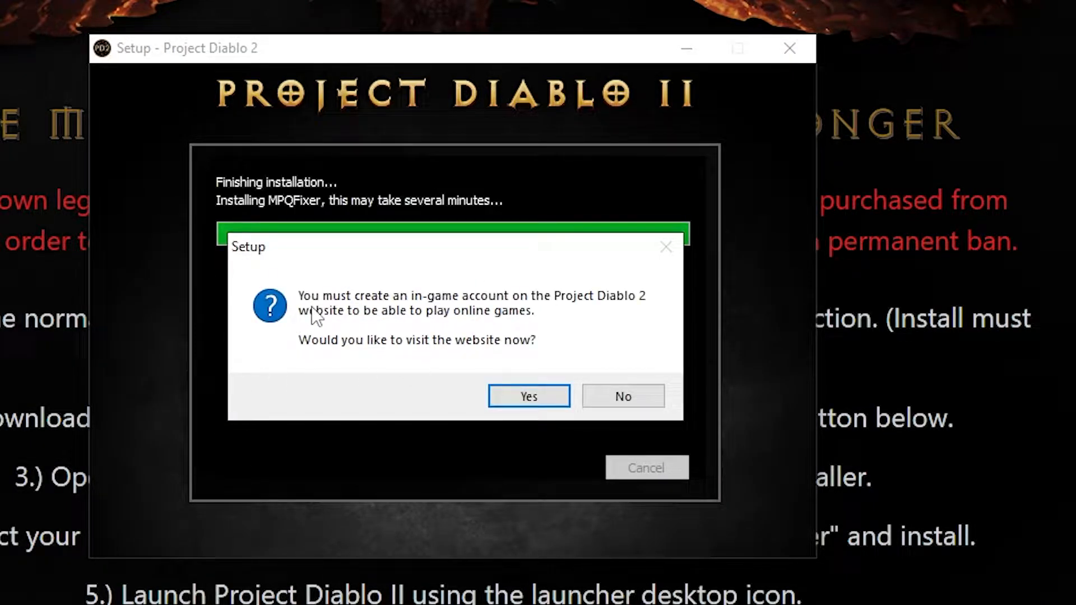
mouse_move(528, 304)
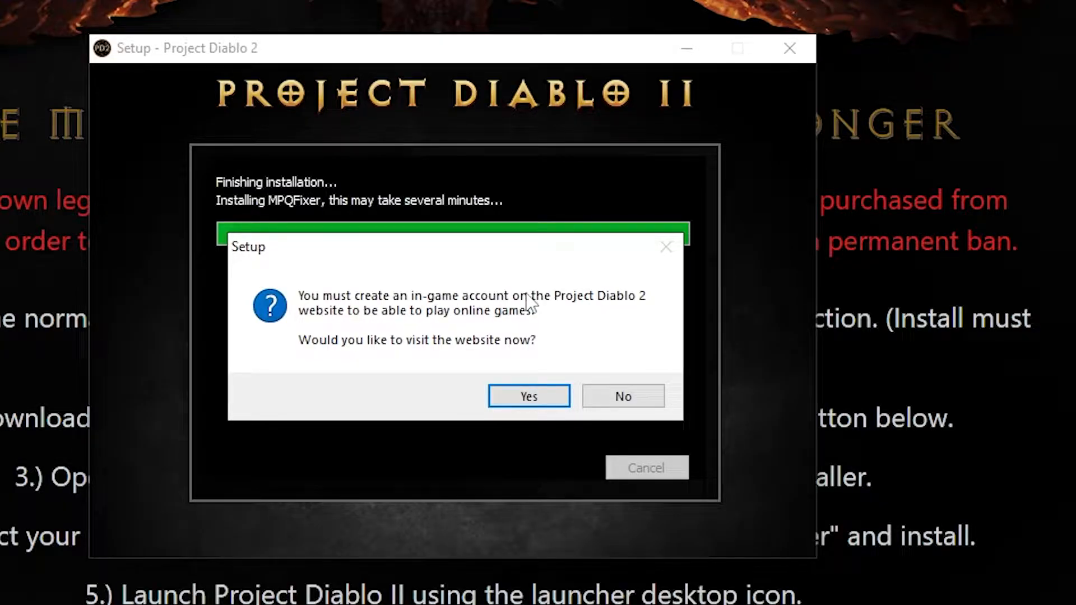
mouse_move(370, 323)
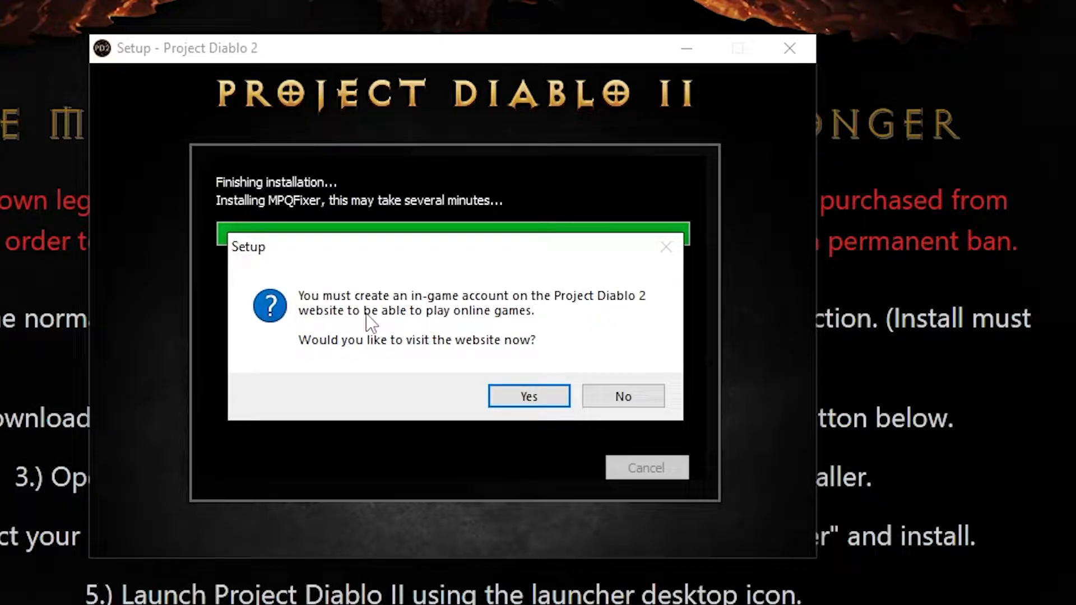
mouse_move(350, 354)
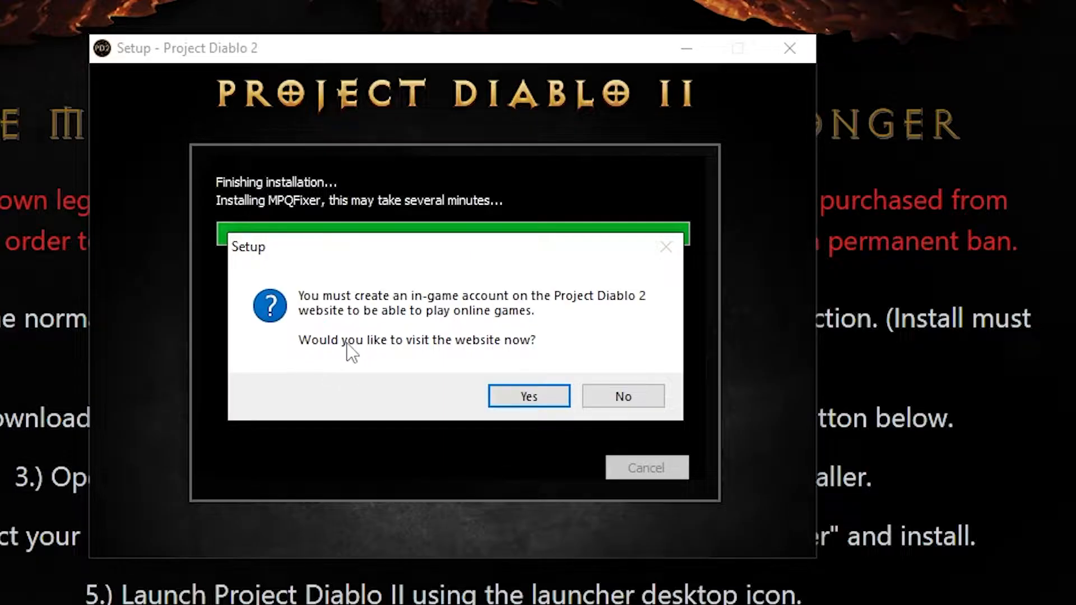
click(528, 397)
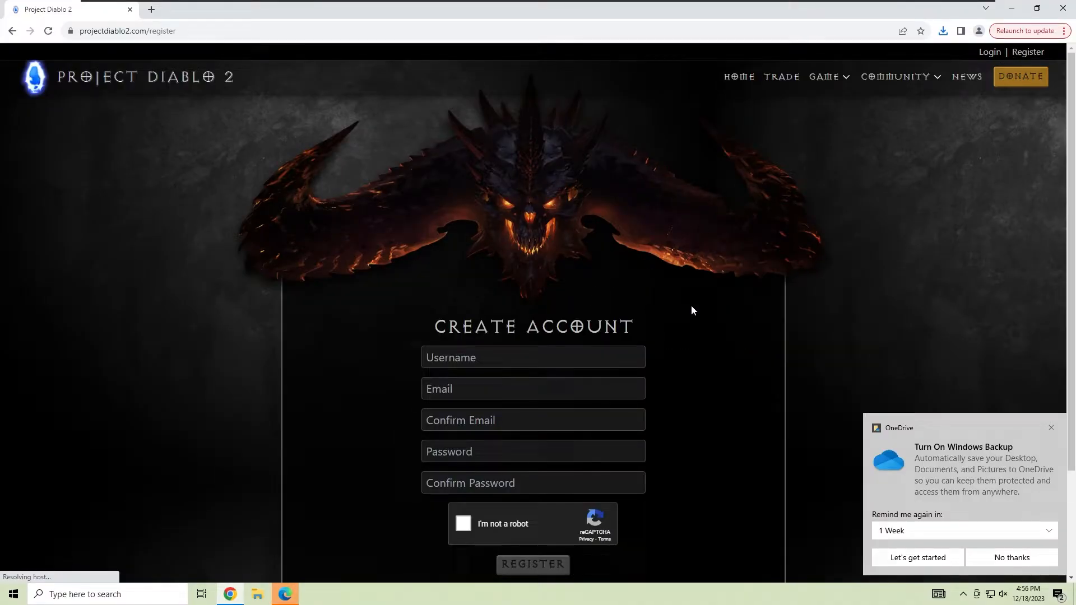
scroll(down, 3)
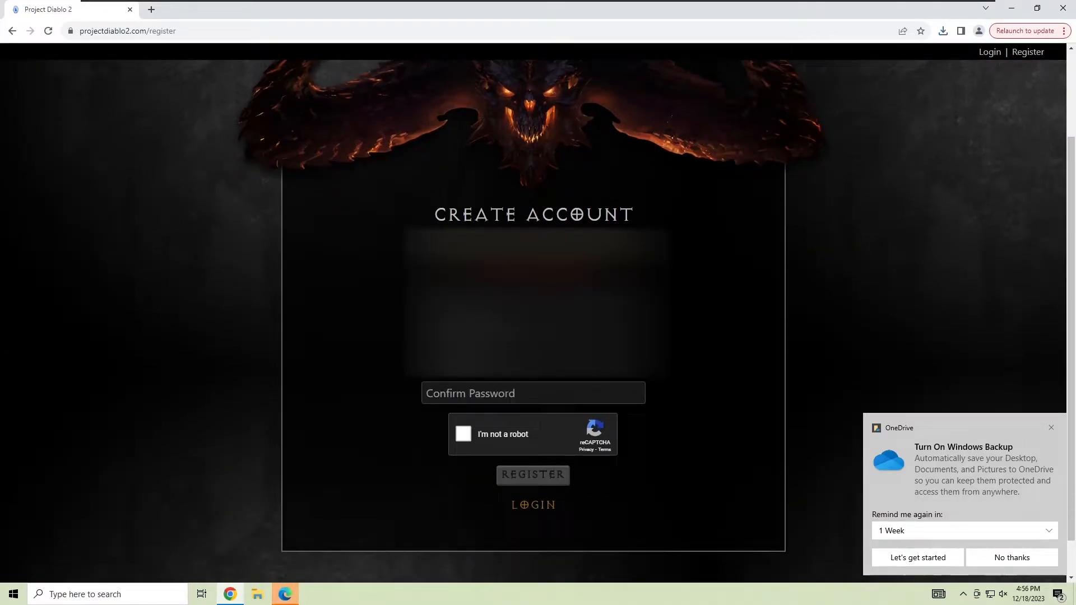
click(533, 475)
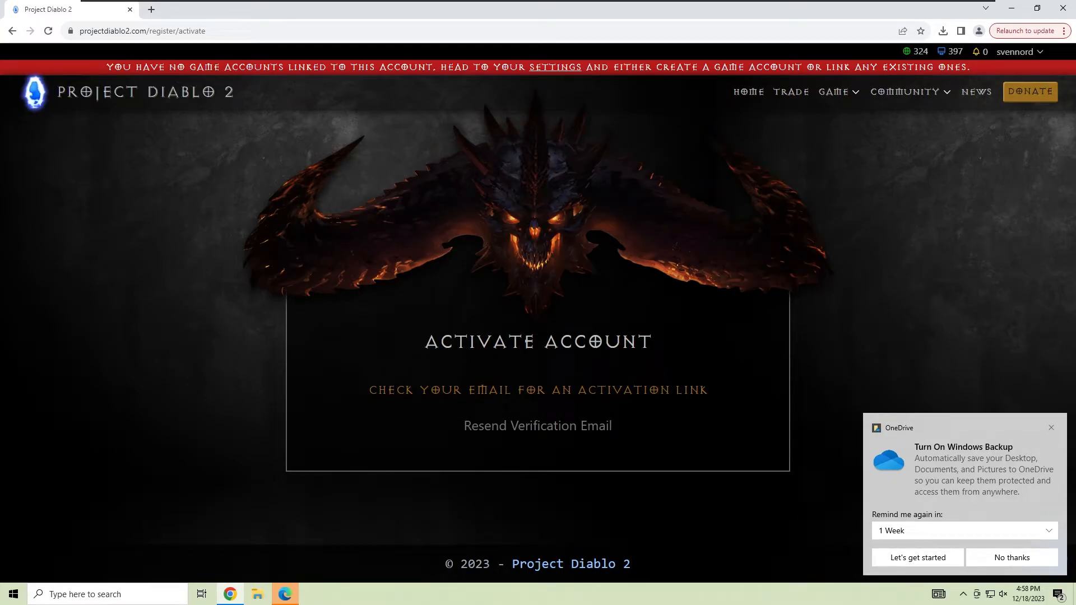
mouse_move(460, 77)
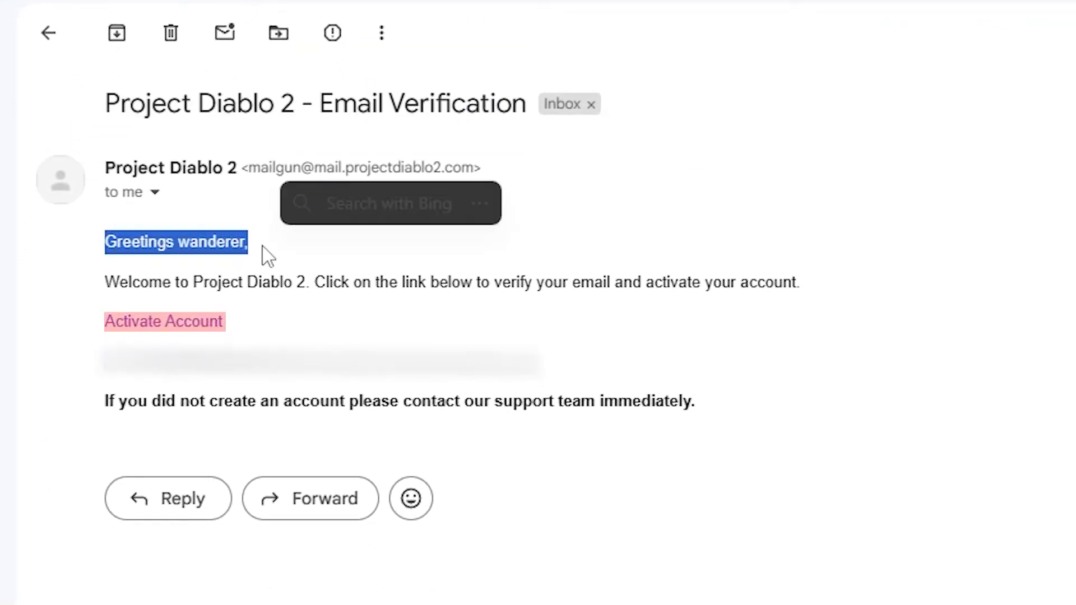
Follow the Activate Account link in the Project Diablo 2 verification email
click(164, 321)
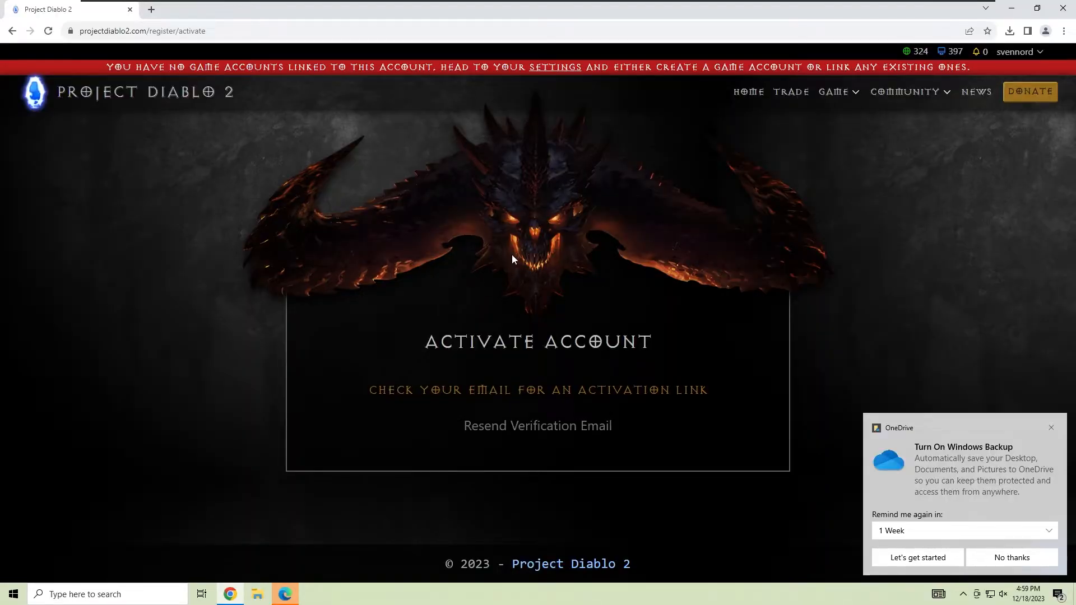
mouse_move(555, 67)
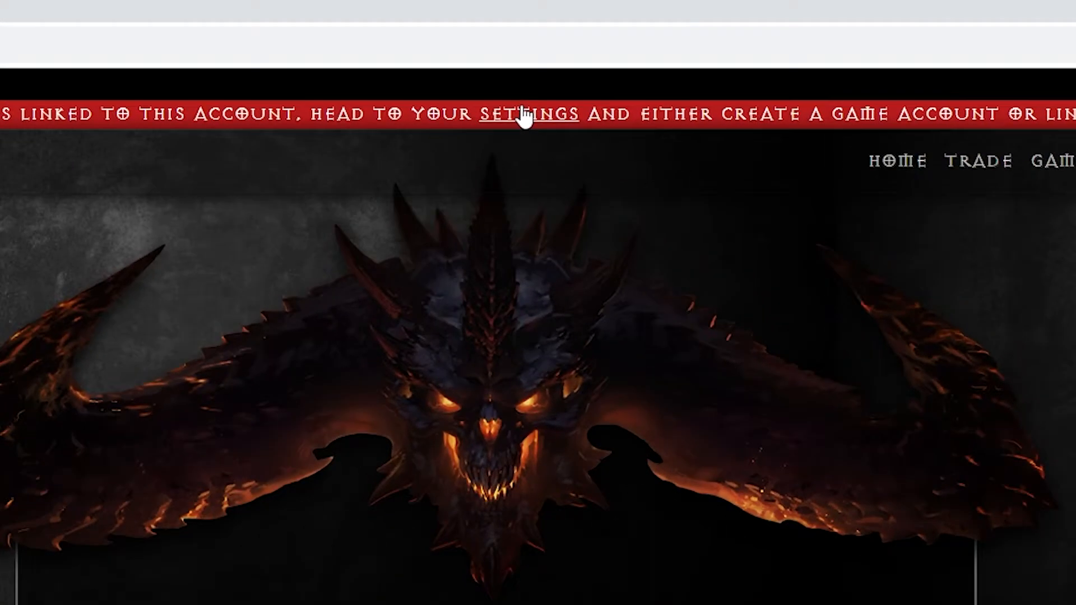
Create the game account svennord_ from the Settings page
click(528, 114)
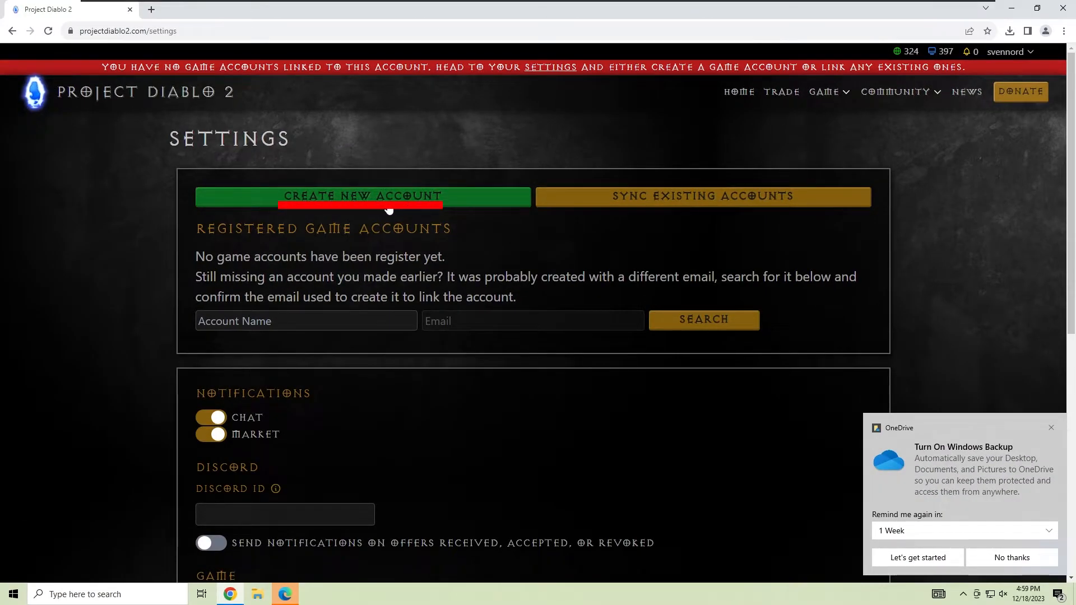
click(361, 196)
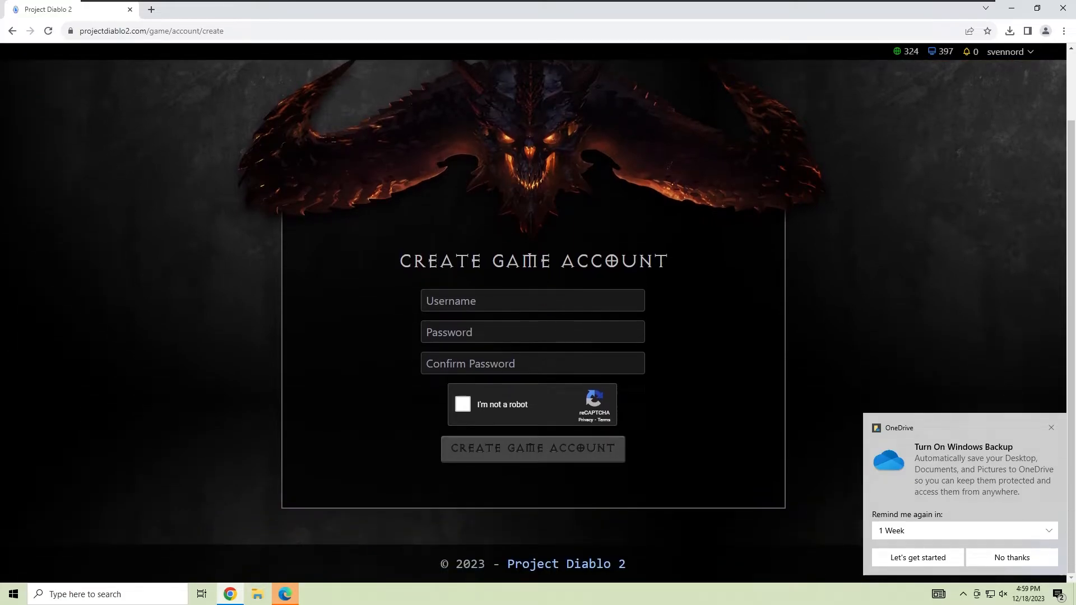
click(533, 448)
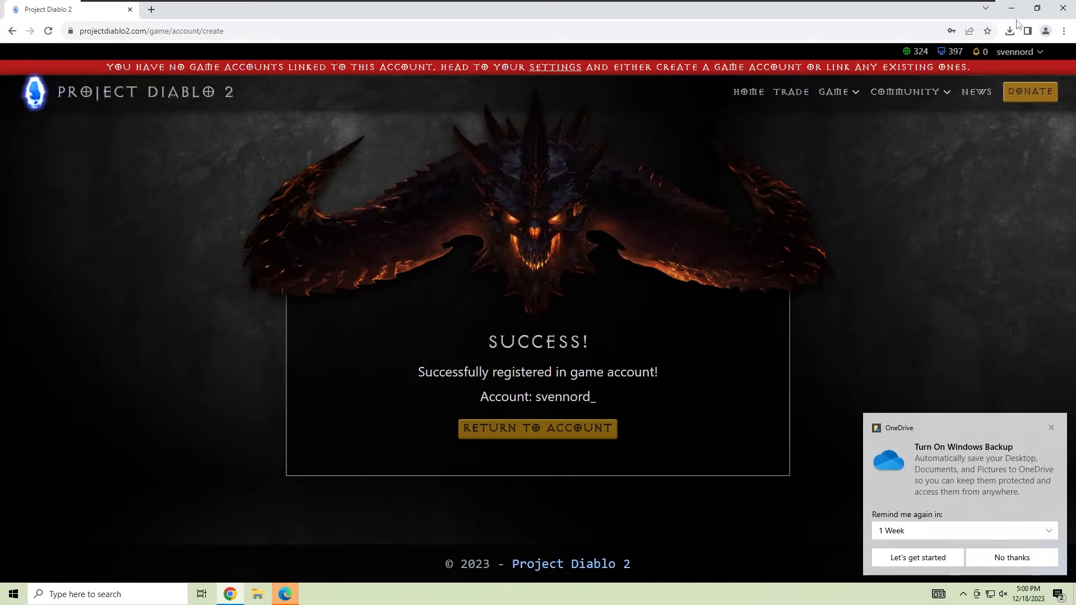
mouse_move(577, 428)
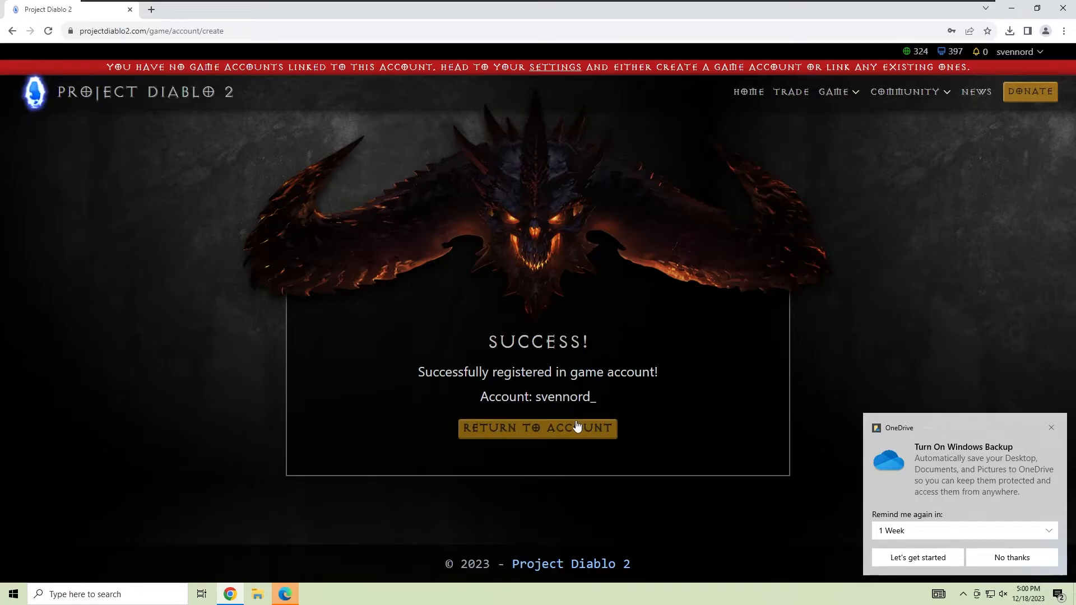
Return to account settings and sync the existing game account svennord_
click(537, 428)
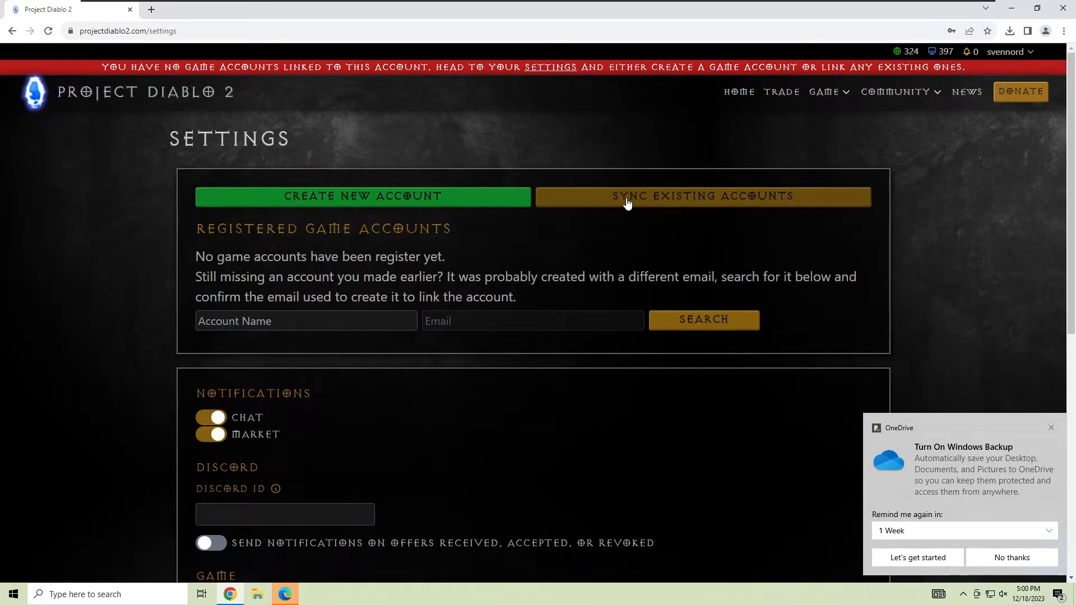
click(703, 196)
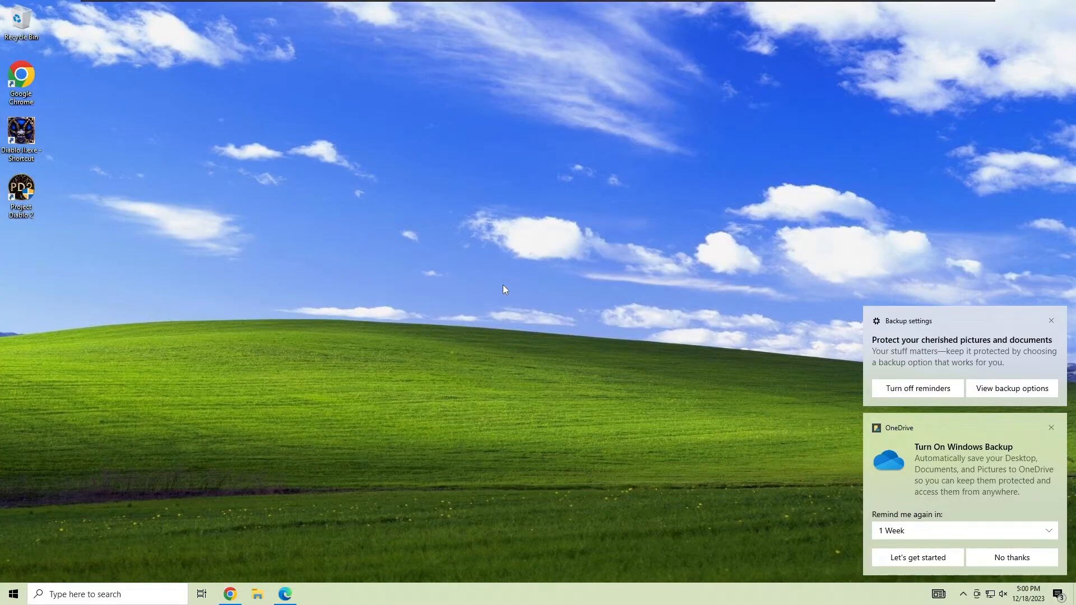
mouse_move(491, 375)
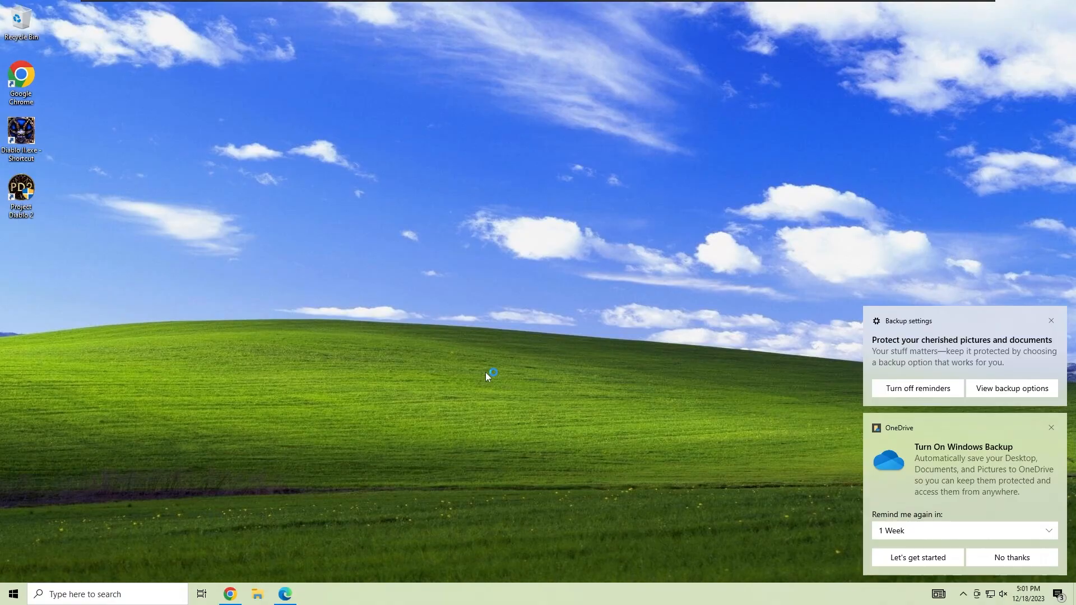
Launch Project Diablo 2 from the desktop and decline email registration
double_click(21, 196)
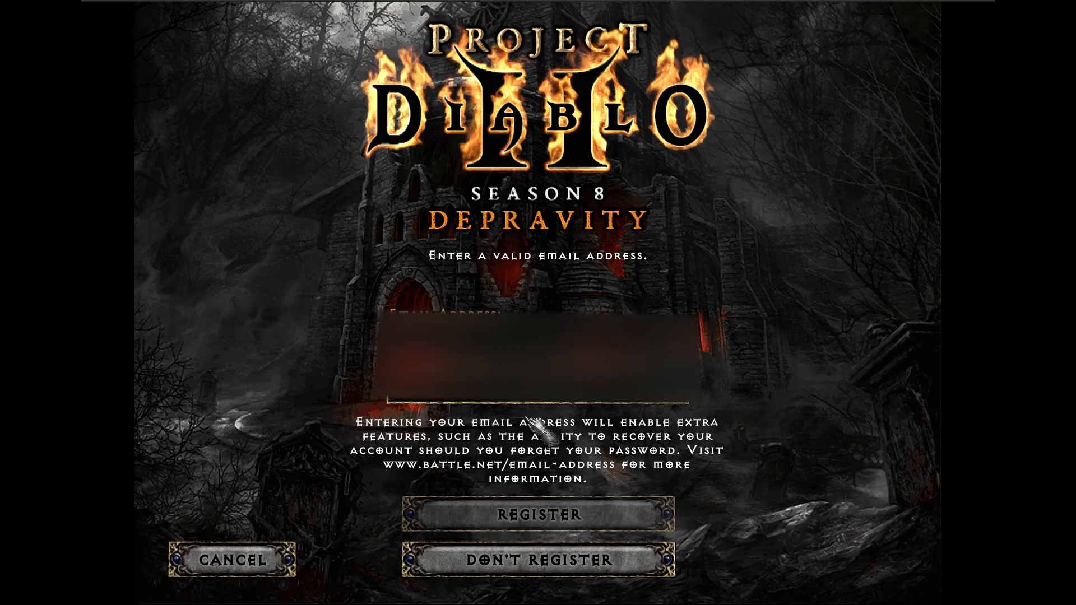
click(537, 559)
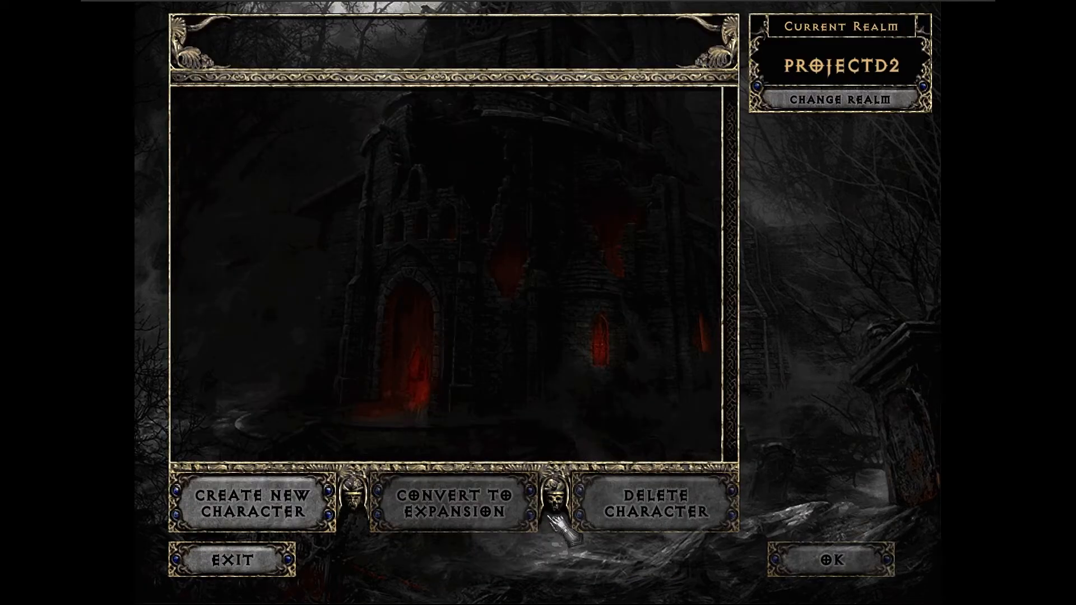
mouse_move(319, 432)
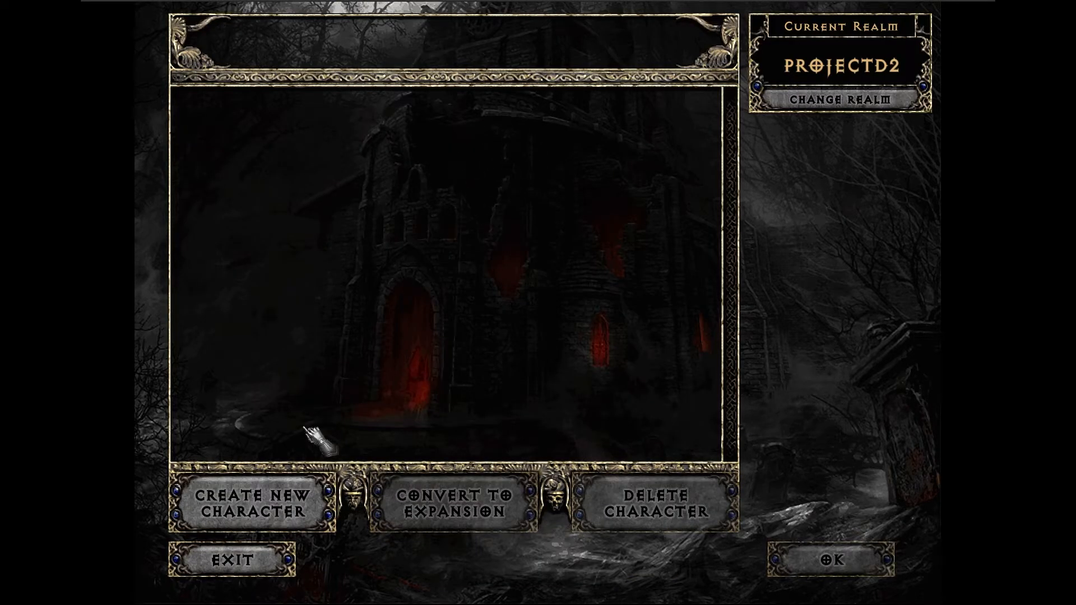
Choose Create New Character to reach the Select Hero Class screen
click(248, 504)
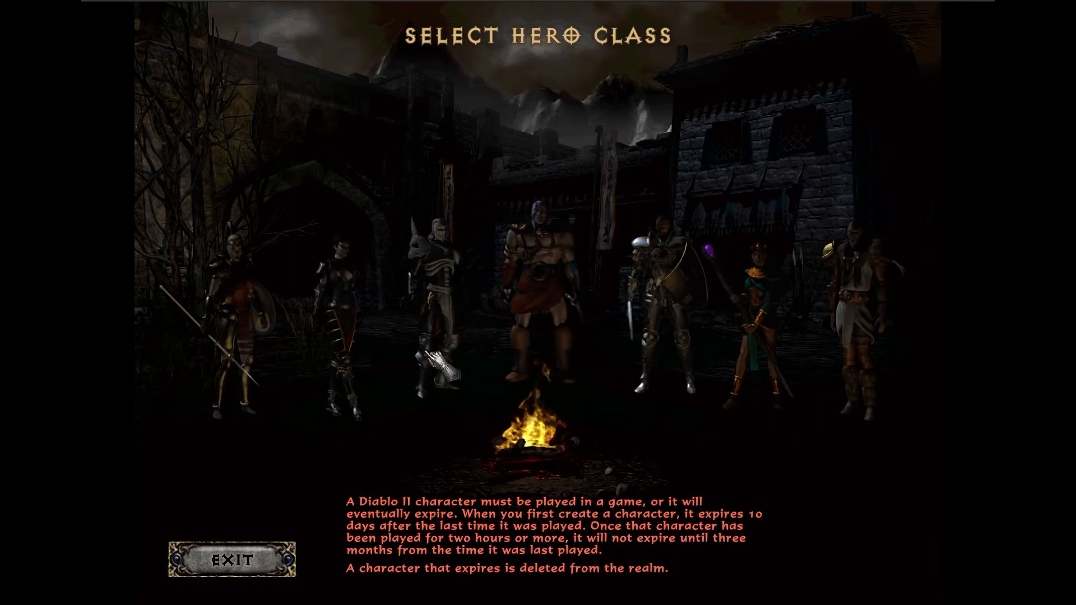